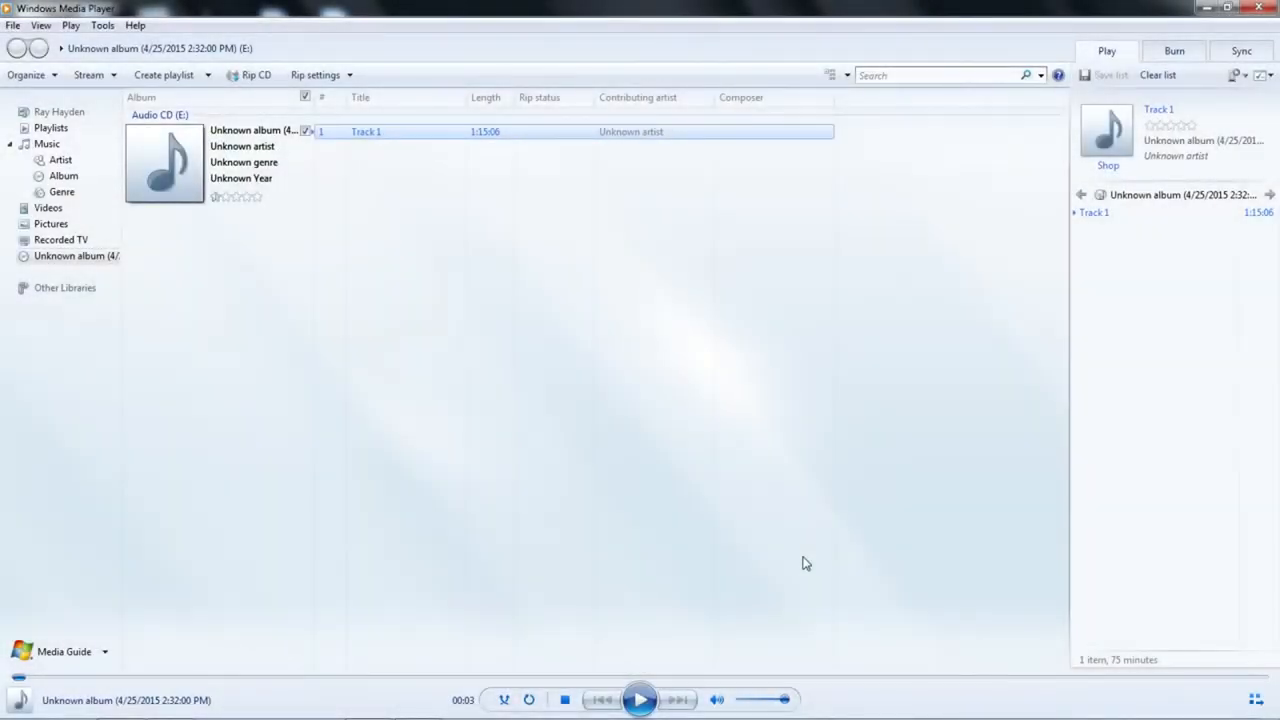
{"action": "mouse_move", "coordinate": [776, 540]}
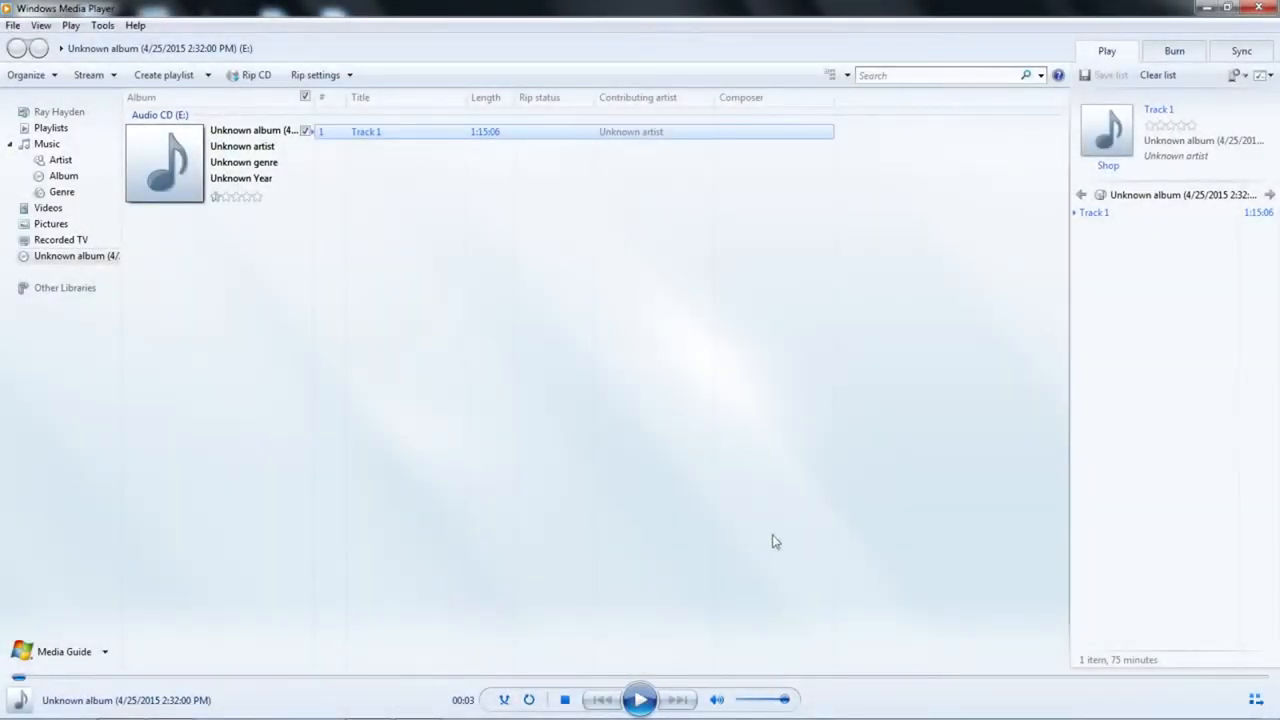
{"action": "mouse_move", "coordinate": [308, 196]}
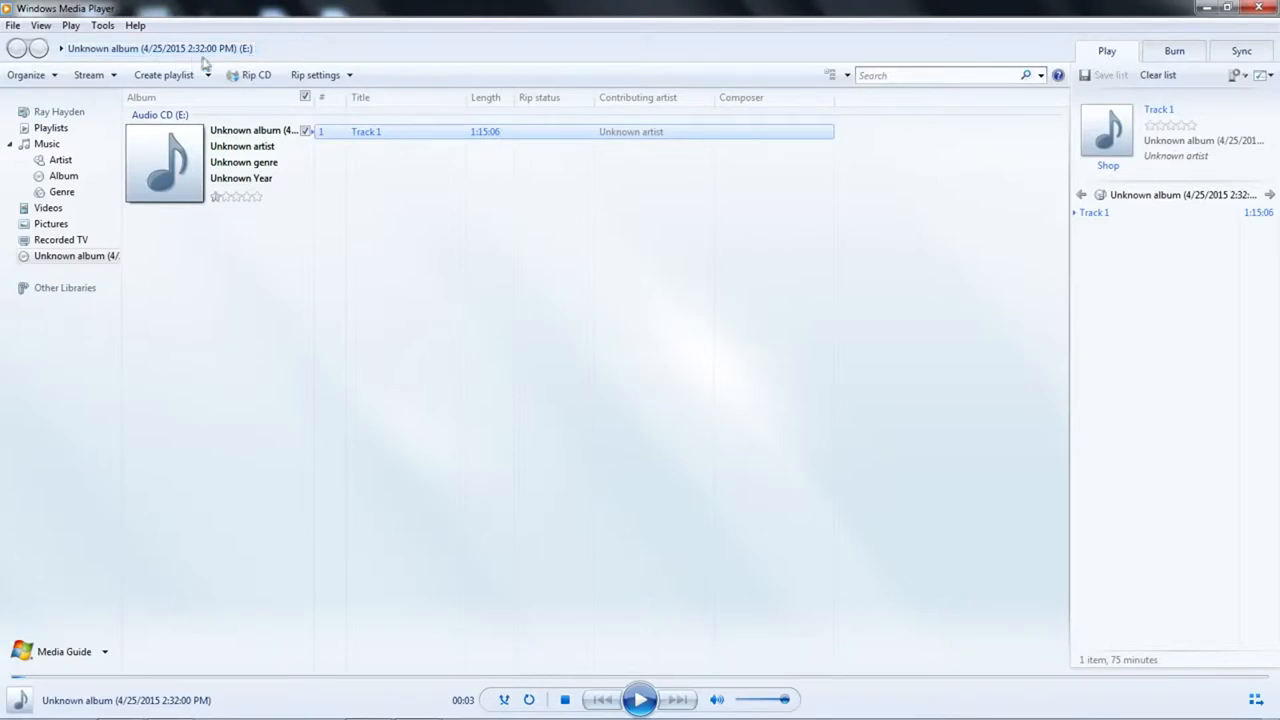
{"action": "mouse_move", "coordinate": [190, 136]}
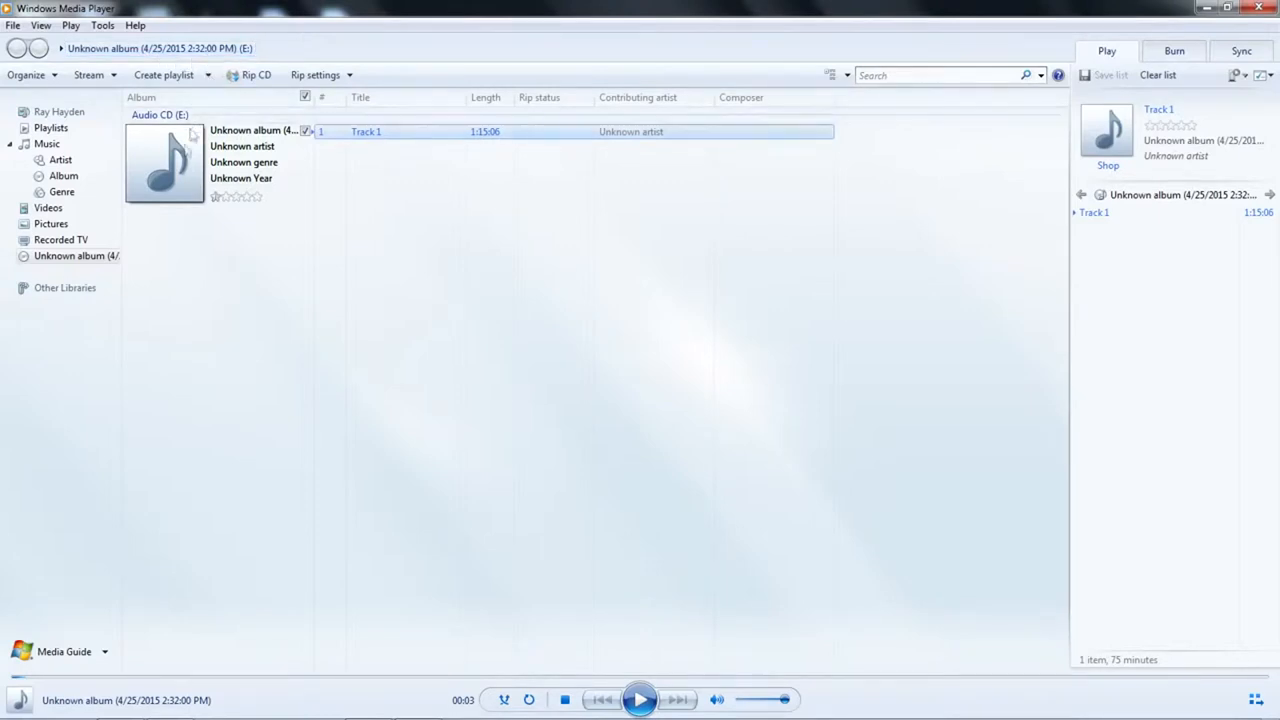
{"action": "mouse_move", "coordinate": [370, 150]}
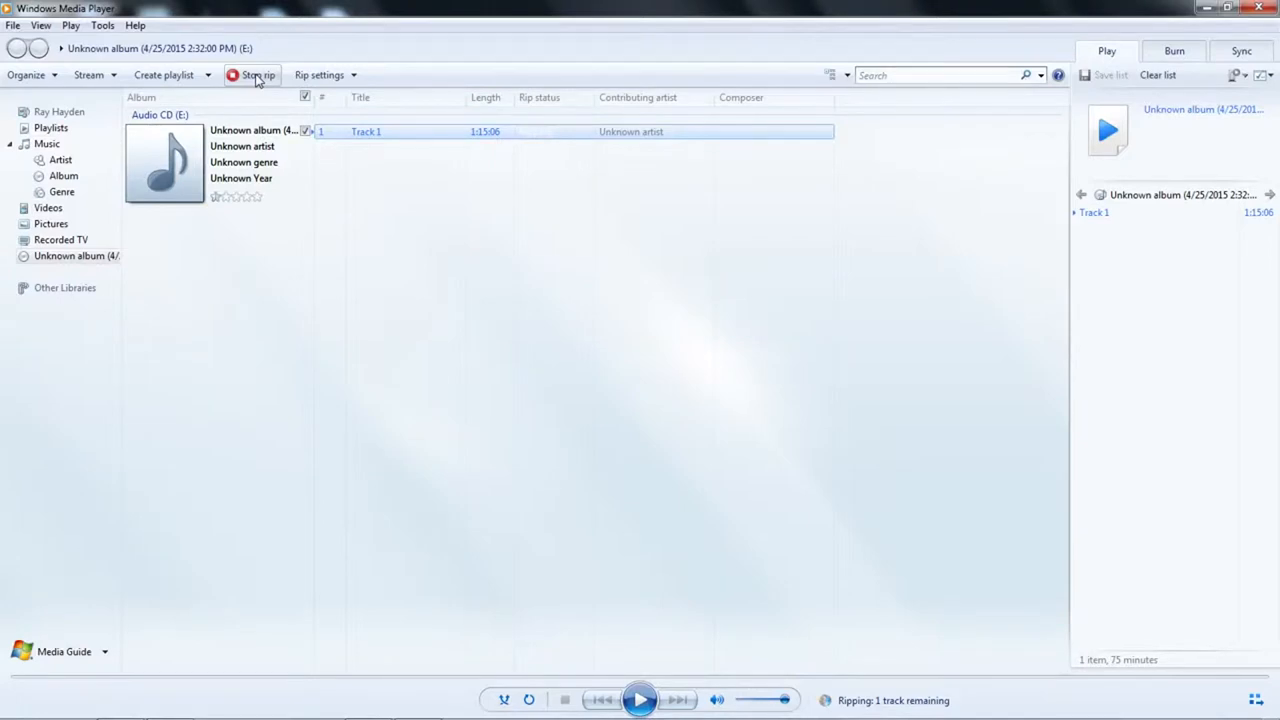
{"action": "mouse_move", "coordinate": [572, 164]}
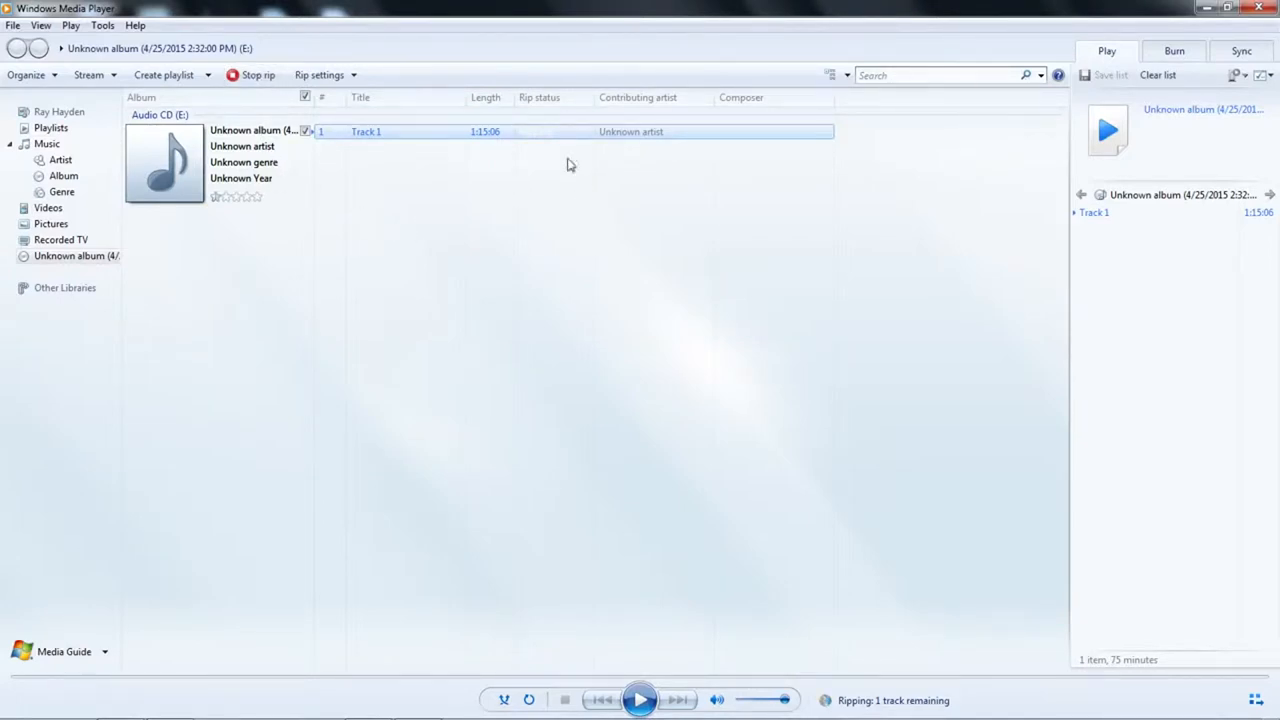
{"action": "mouse_move", "coordinate": [540, 140]}
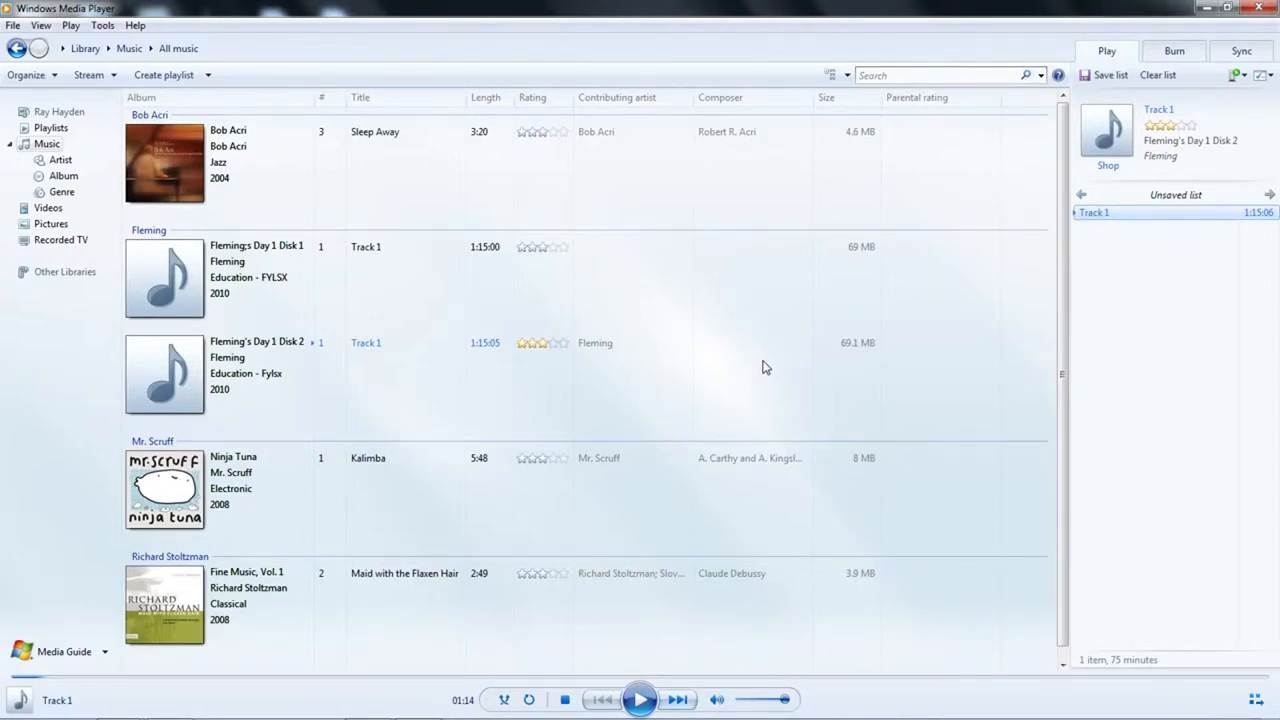
{"action": "mouse_move", "coordinate": [944, 492]}
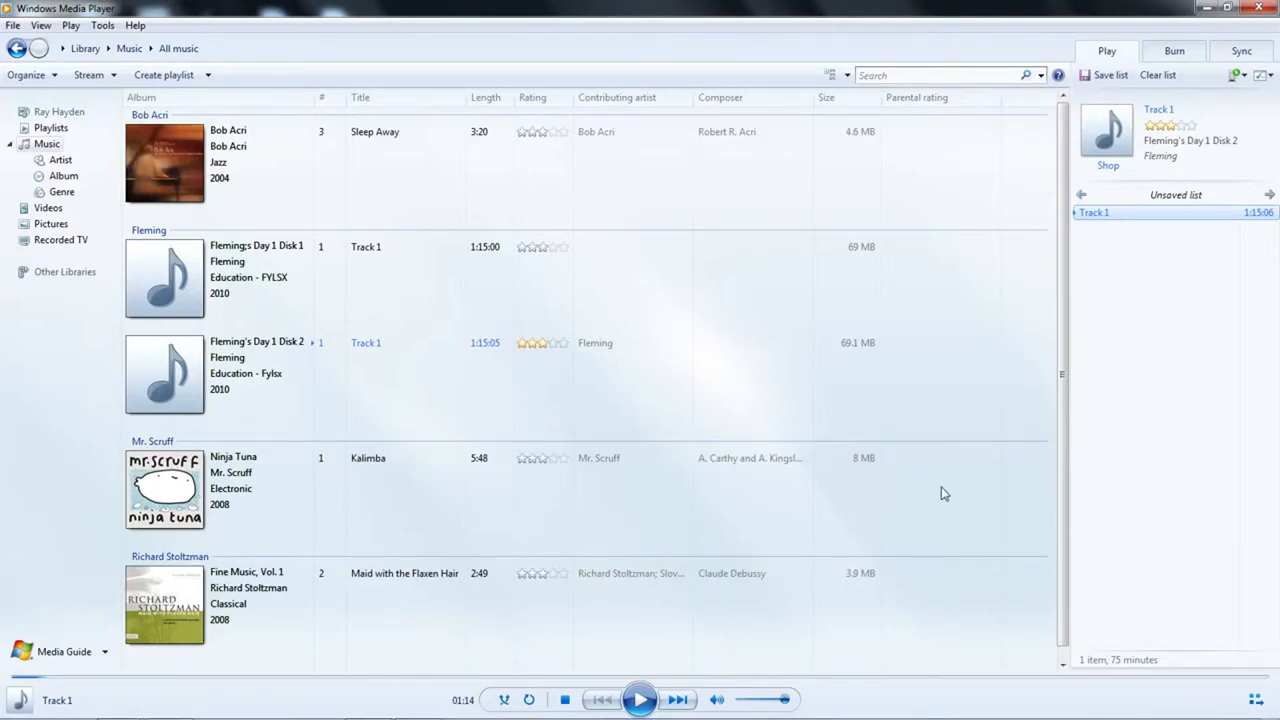
{"action": "mouse_move", "coordinate": [1156, 704]}
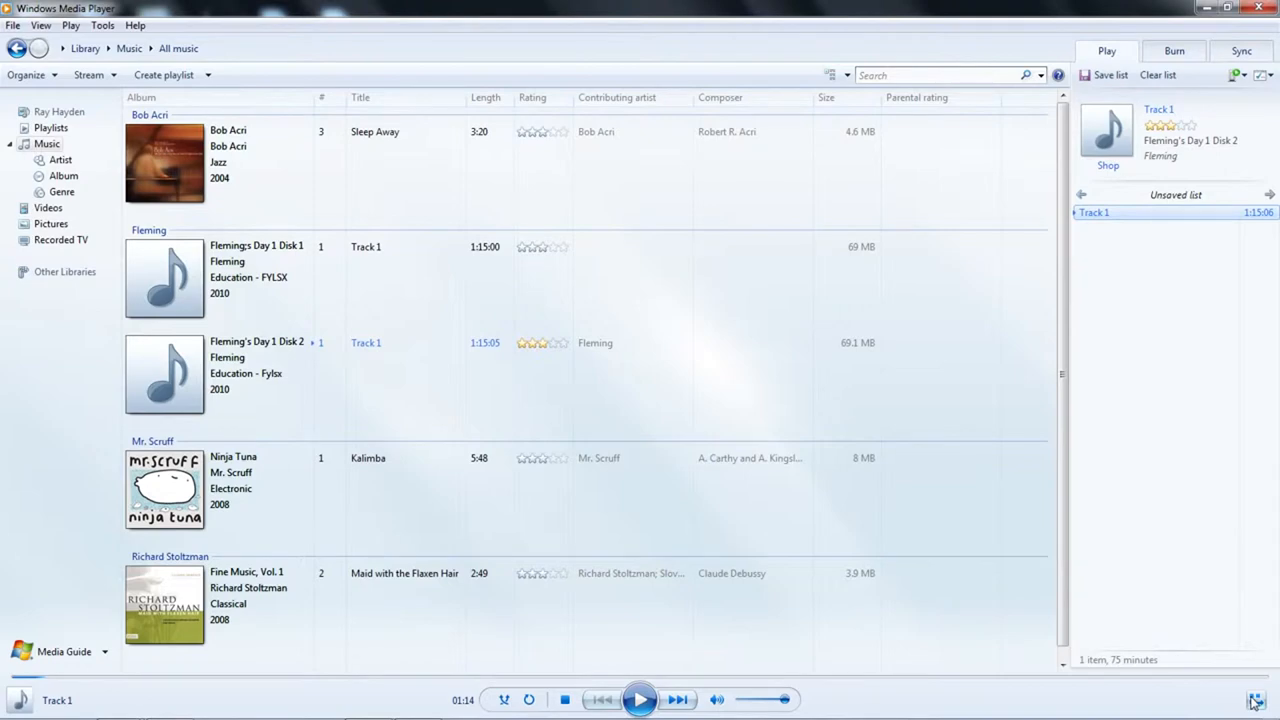
{"action": "mouse_move", "coordinate": [1252, 700]}
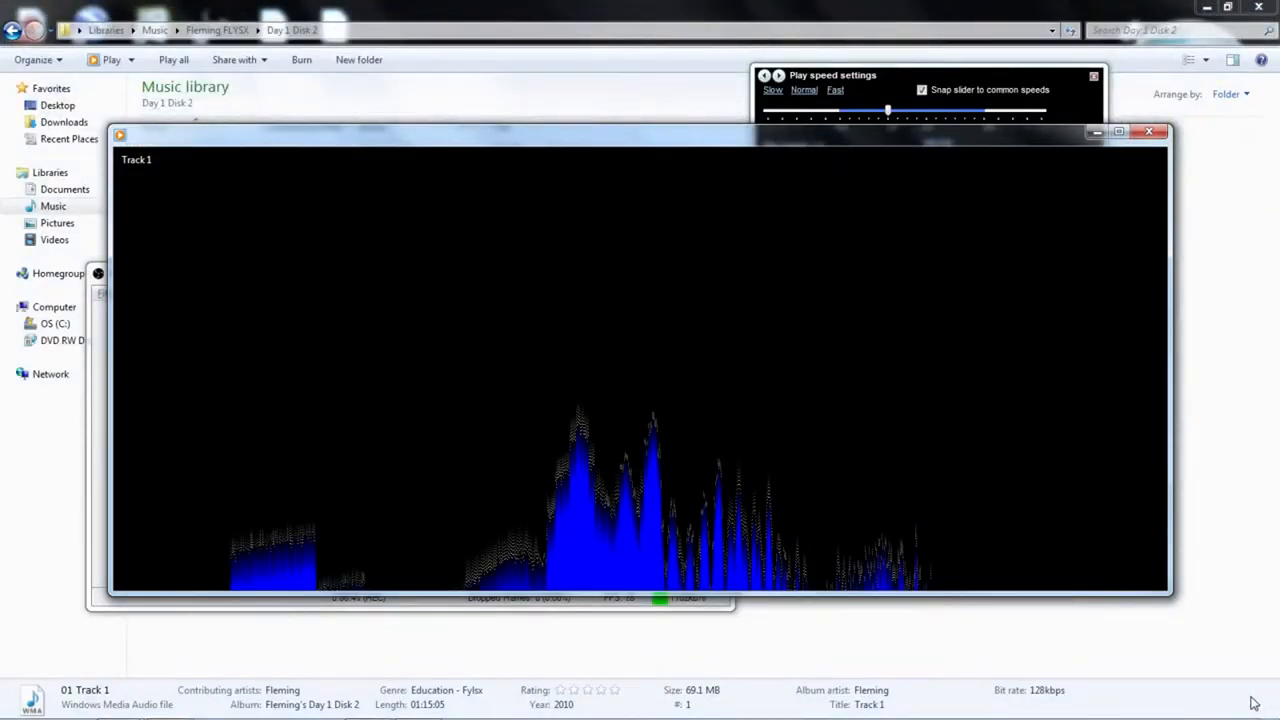
{"action": "mouse_move", "coordinate": [596, 424]}
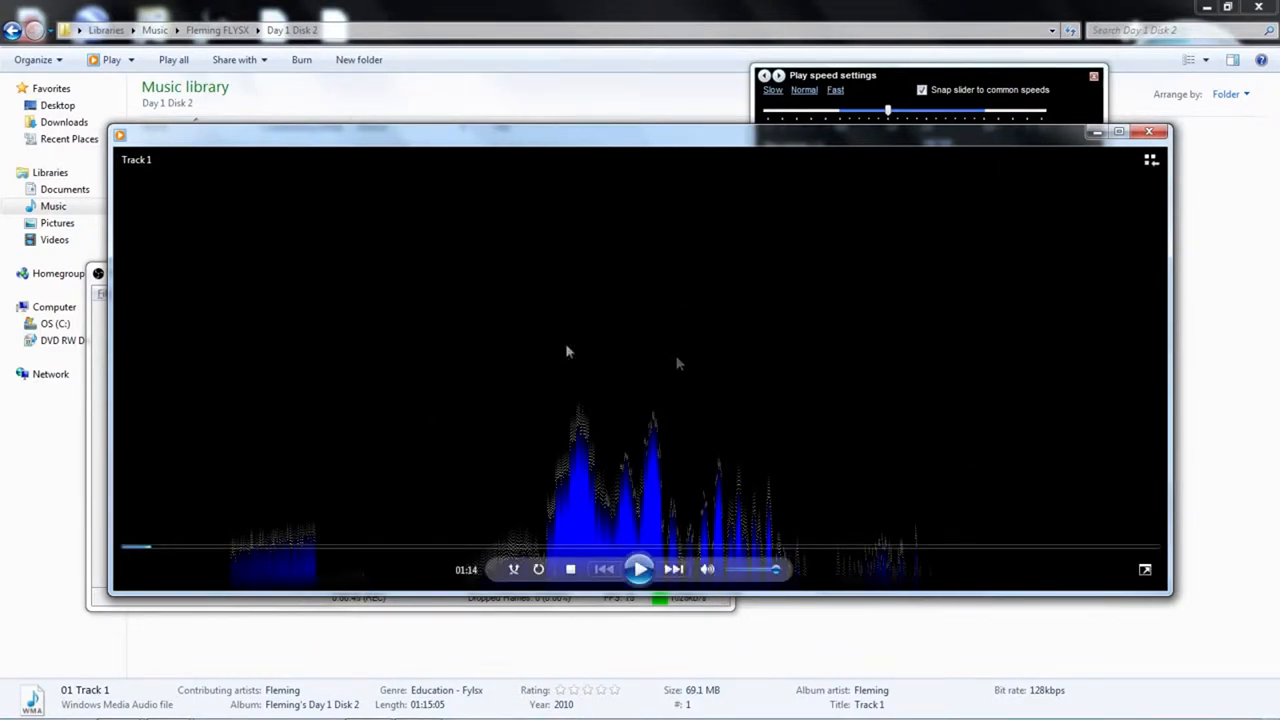
{"action": "mouse_move", "coordinate": [492, 420]}
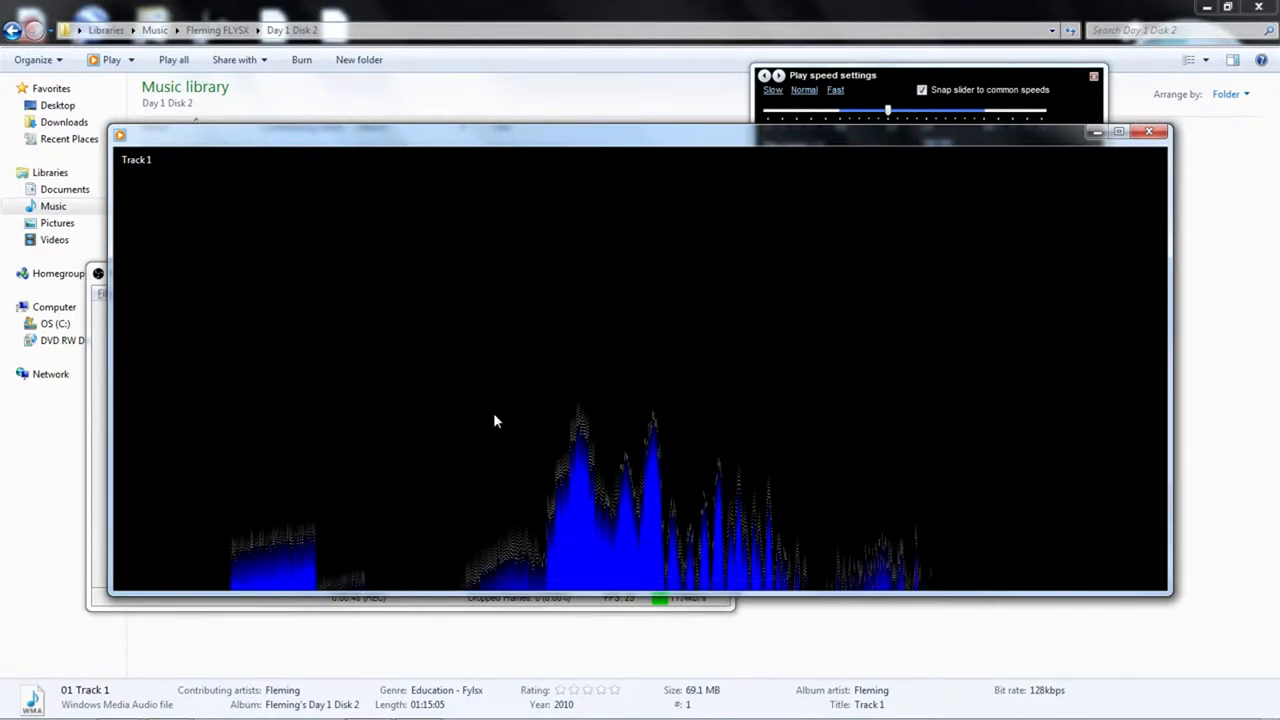
{"action": "mouse_move", "coordinate": [1100, 212]}
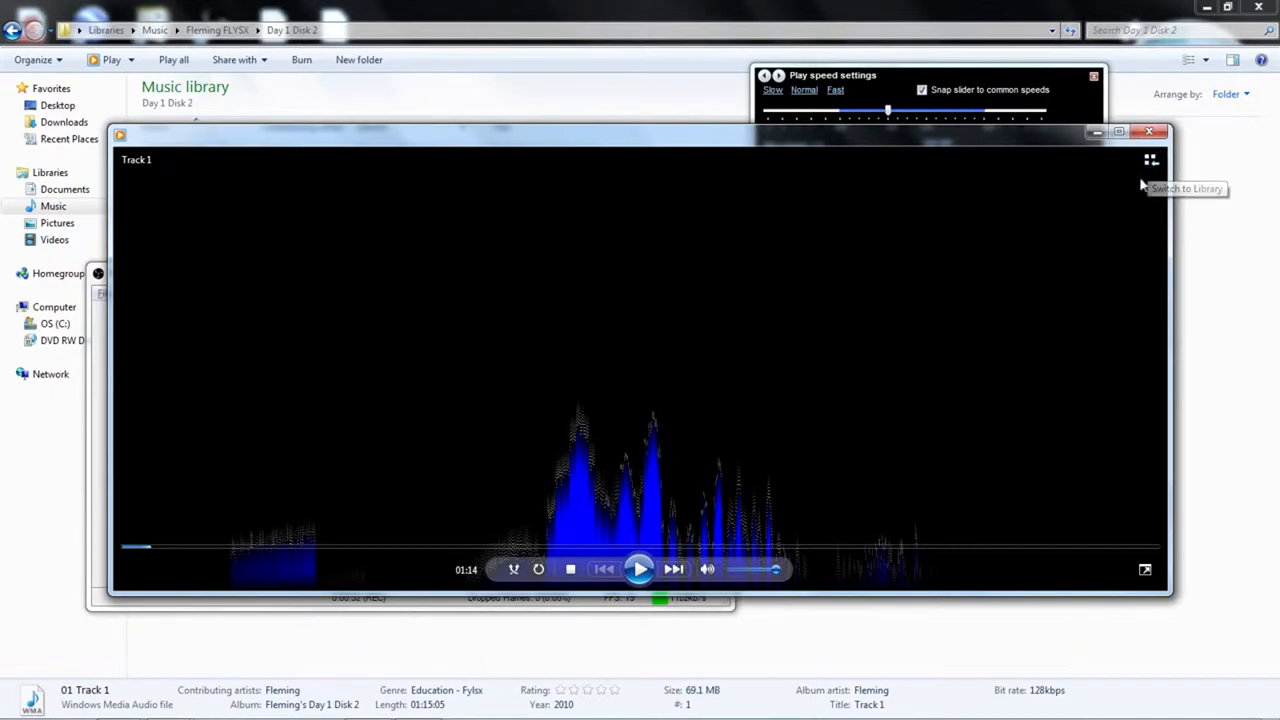
{"action": "mouse_move", "coordinate": [1152, 160]}
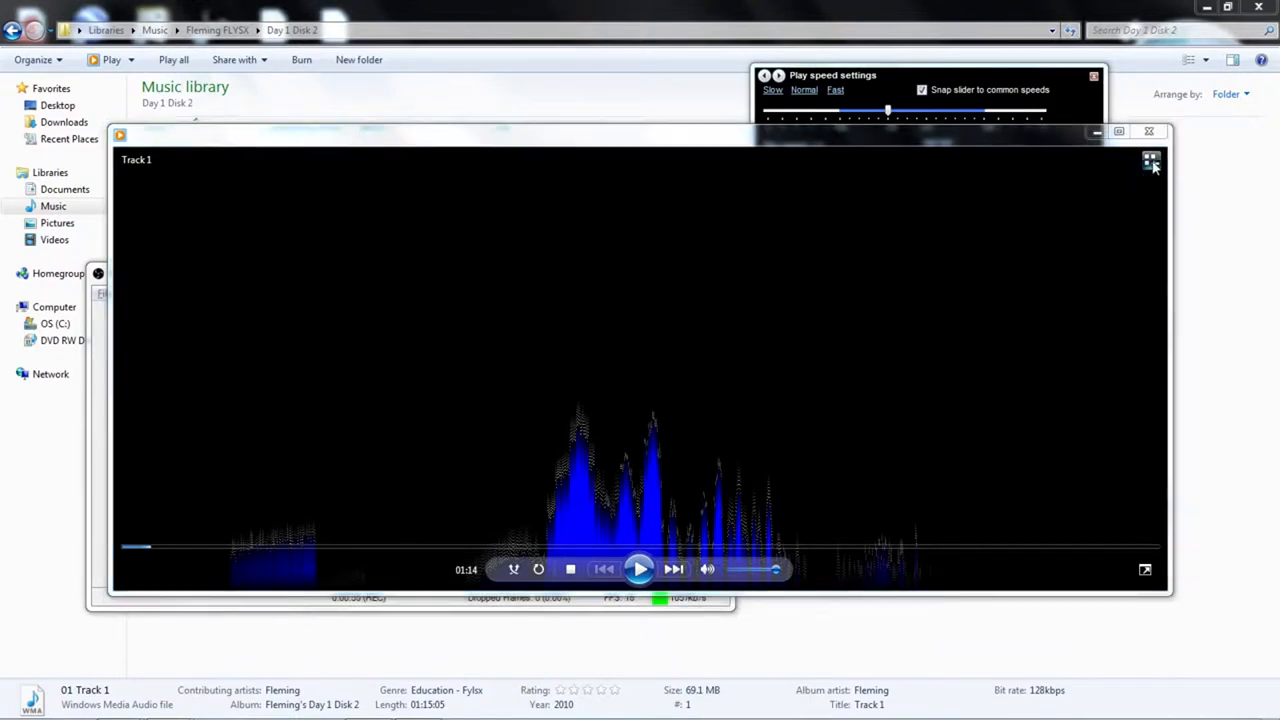
Return from Now Playing to the All music library view.
{"action": "left_click", "coordinate": [1152, 160]}
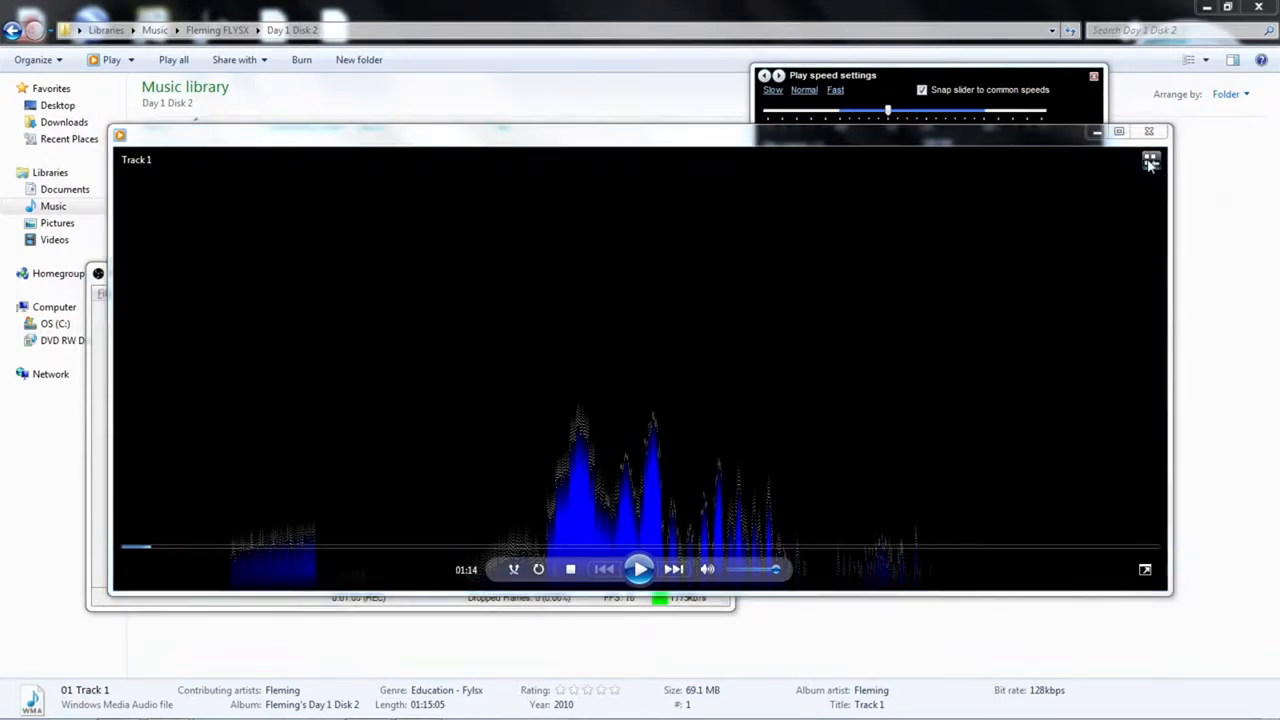
{"action": "left_click", "coordinate": [1150, 158]}
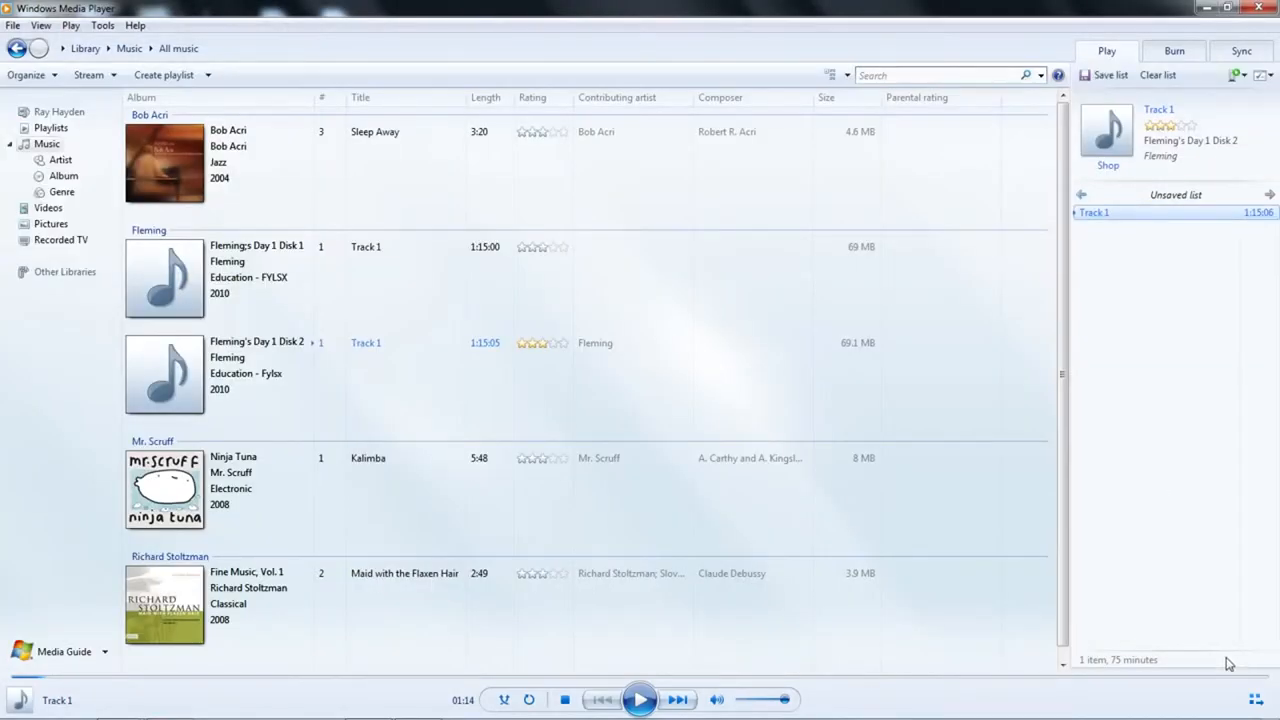
Switch back to Now Playing with Fleming's Track 1 playing at 1.0 speed.
{"action": "left_click", "coordinate": [1252, 696]}
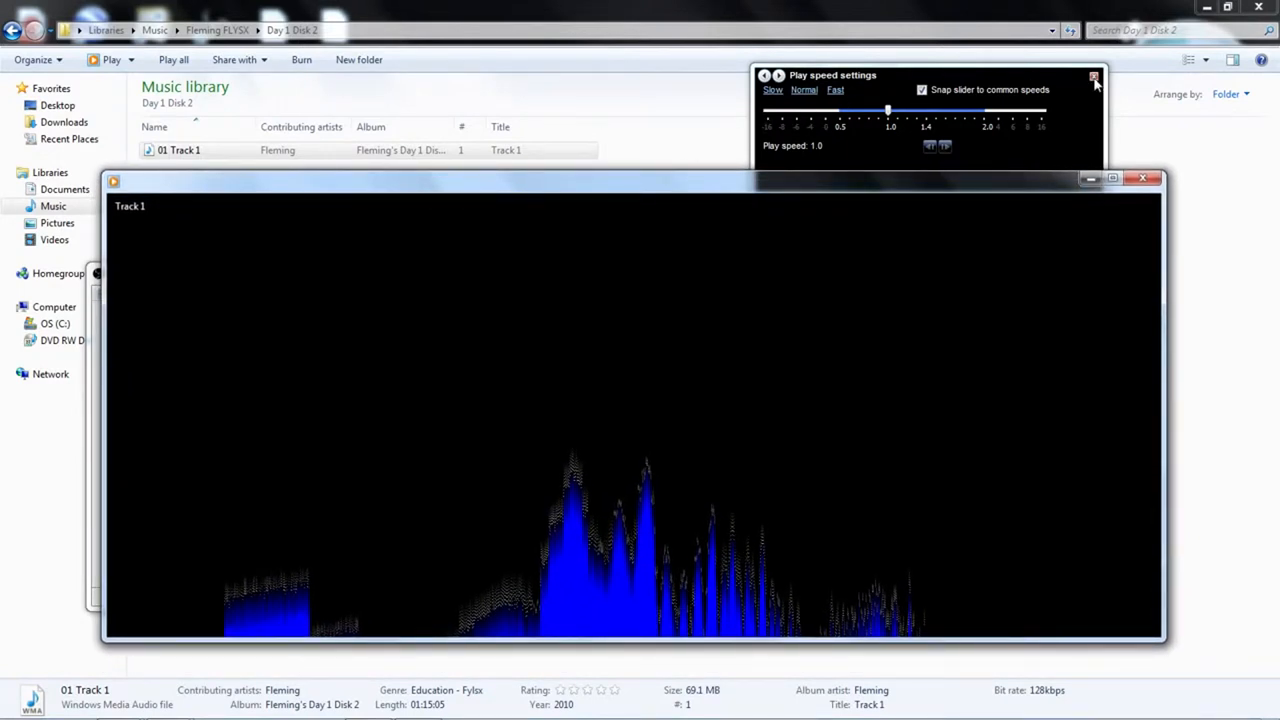
{"action": "left_click", "coordinate": [1092, 76]}
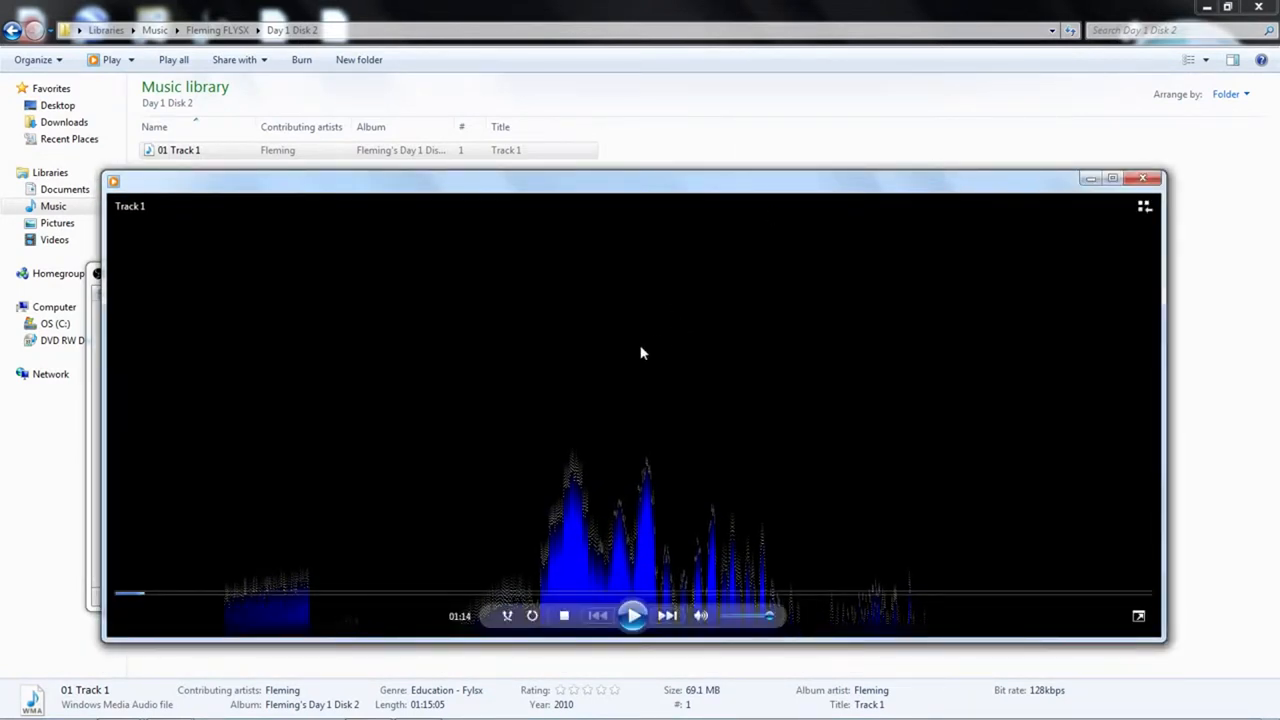
{"action": "mouse_move", "coordinate": [670, 340]}
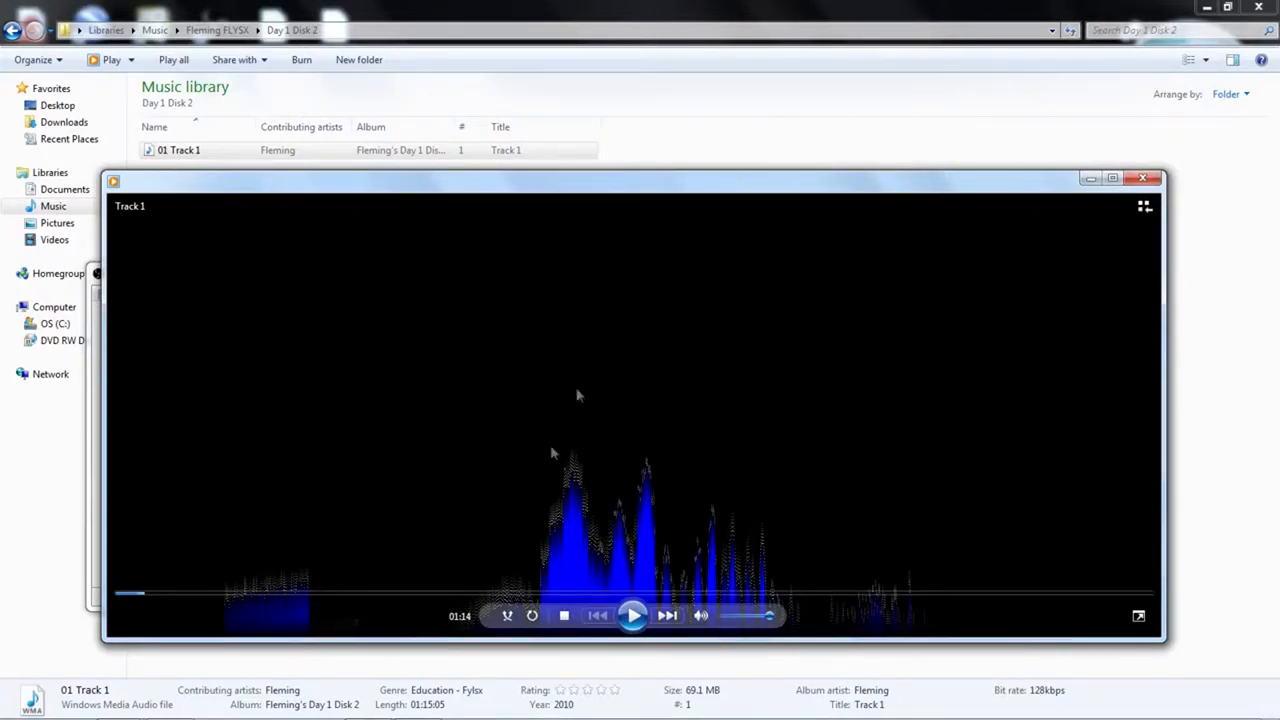
{"action": "mouse_move", "coordinate": [584, 390]}
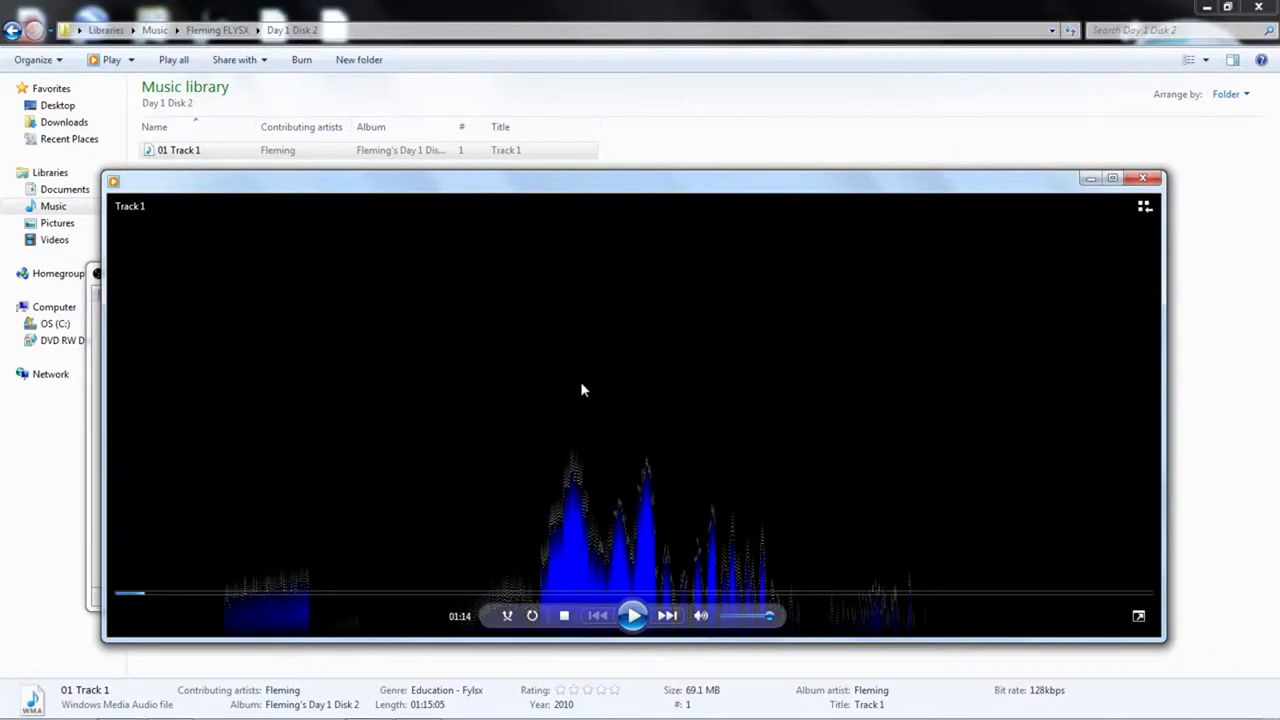
Reopen the Play speed settings panel via Enhancements, showing speed 1.0.
{"action": "right_click", "coordinate": [584, 390]}
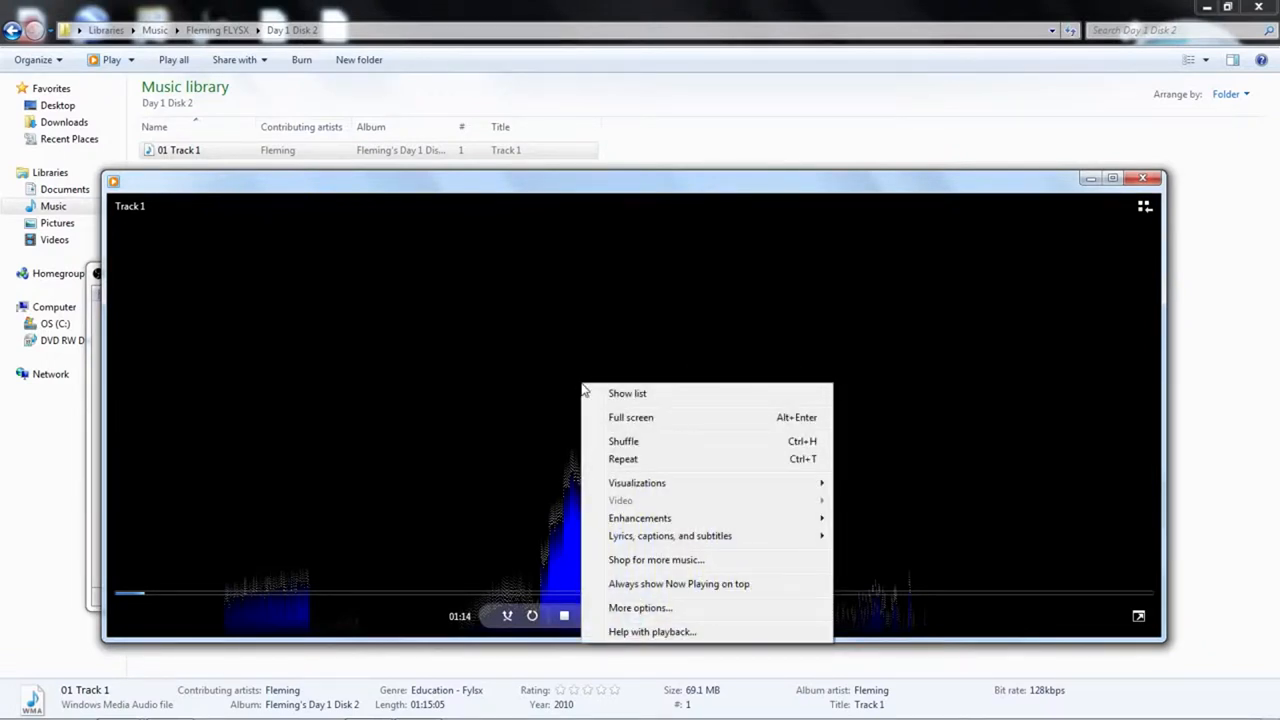
{"action": "mouse_move", "coordinate": [640, 518]}
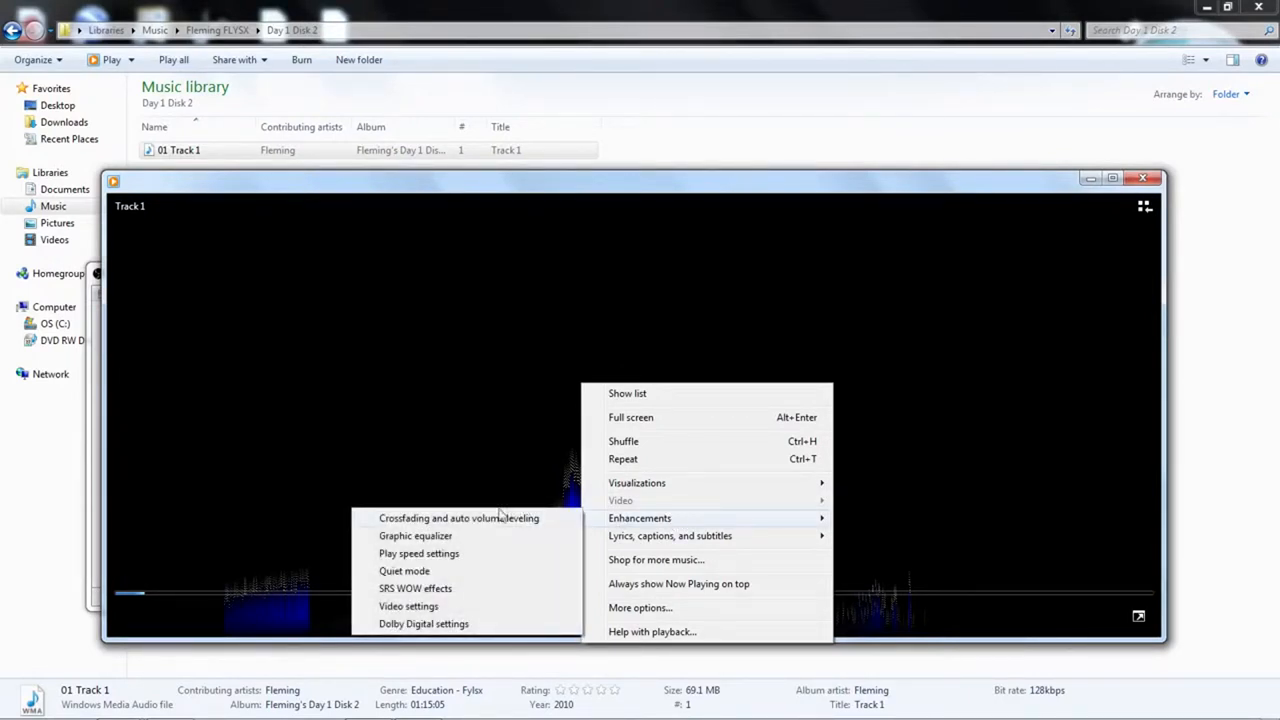
{"action": "mouse_move", "coordinate": [418, 552]}
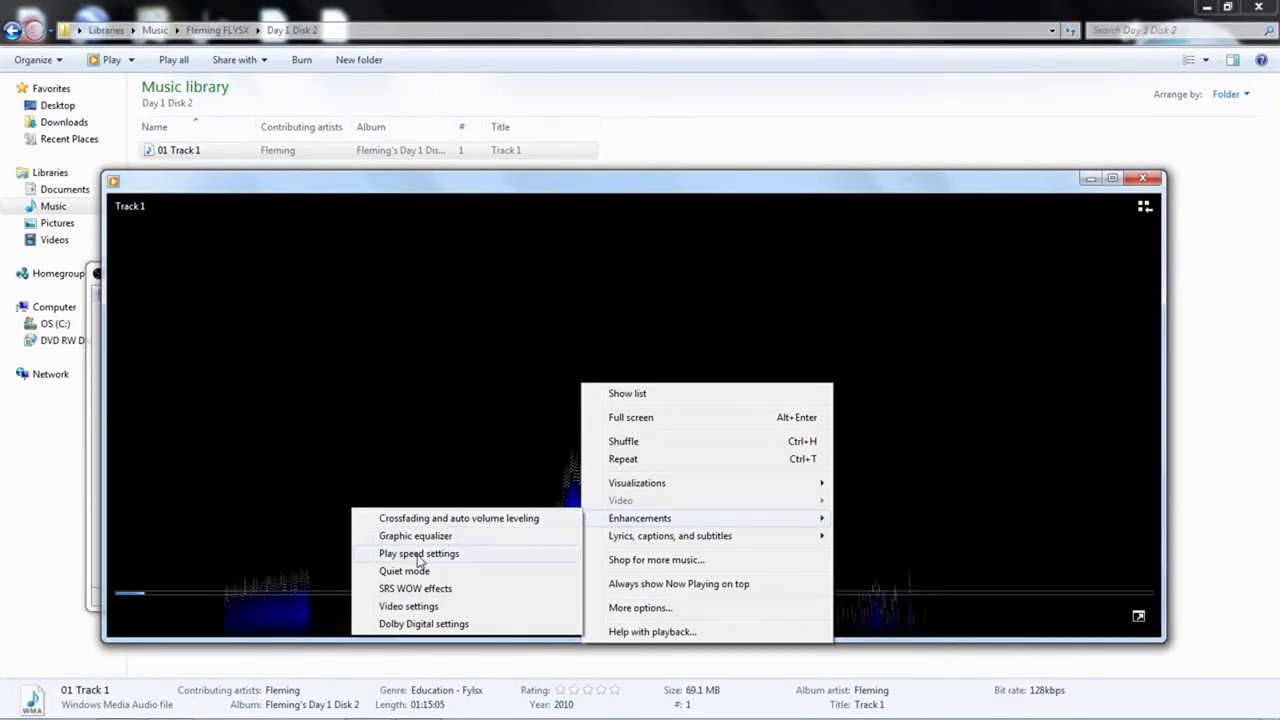
{"action": "left_click", "coordinate": [418, 552]}
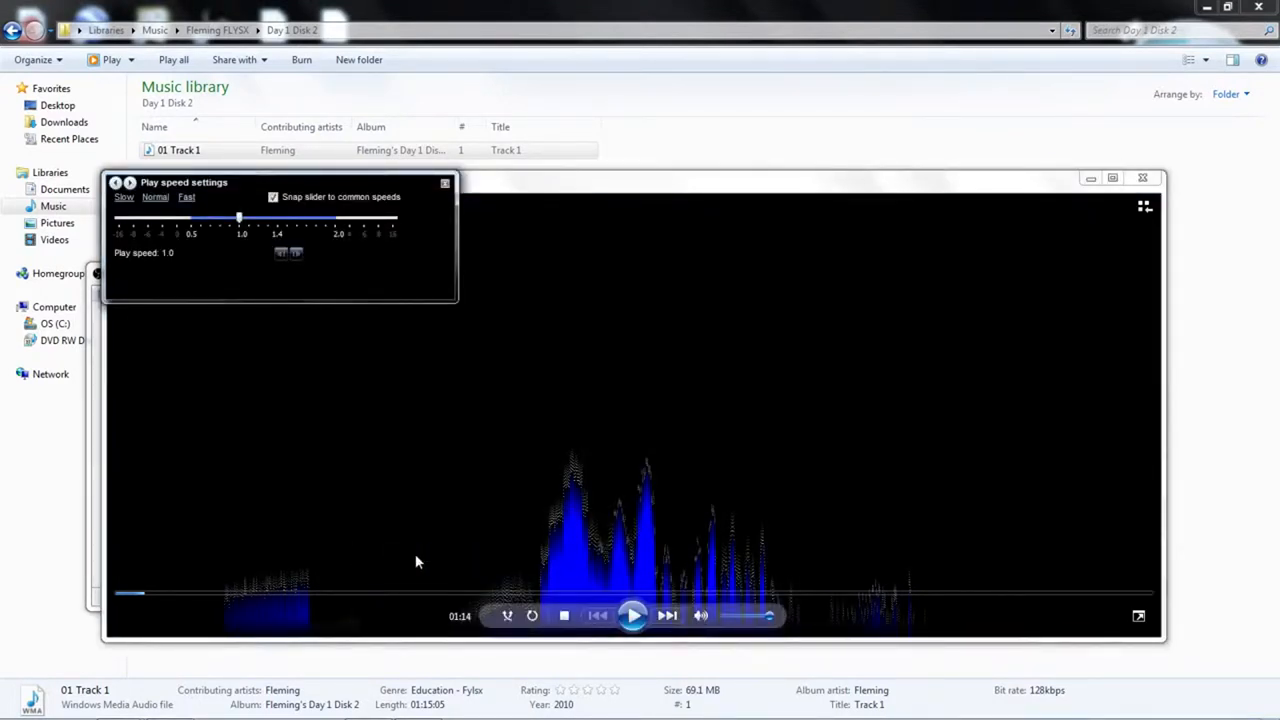
{"action": "mouse_move", "coordinate": [348, 188]}
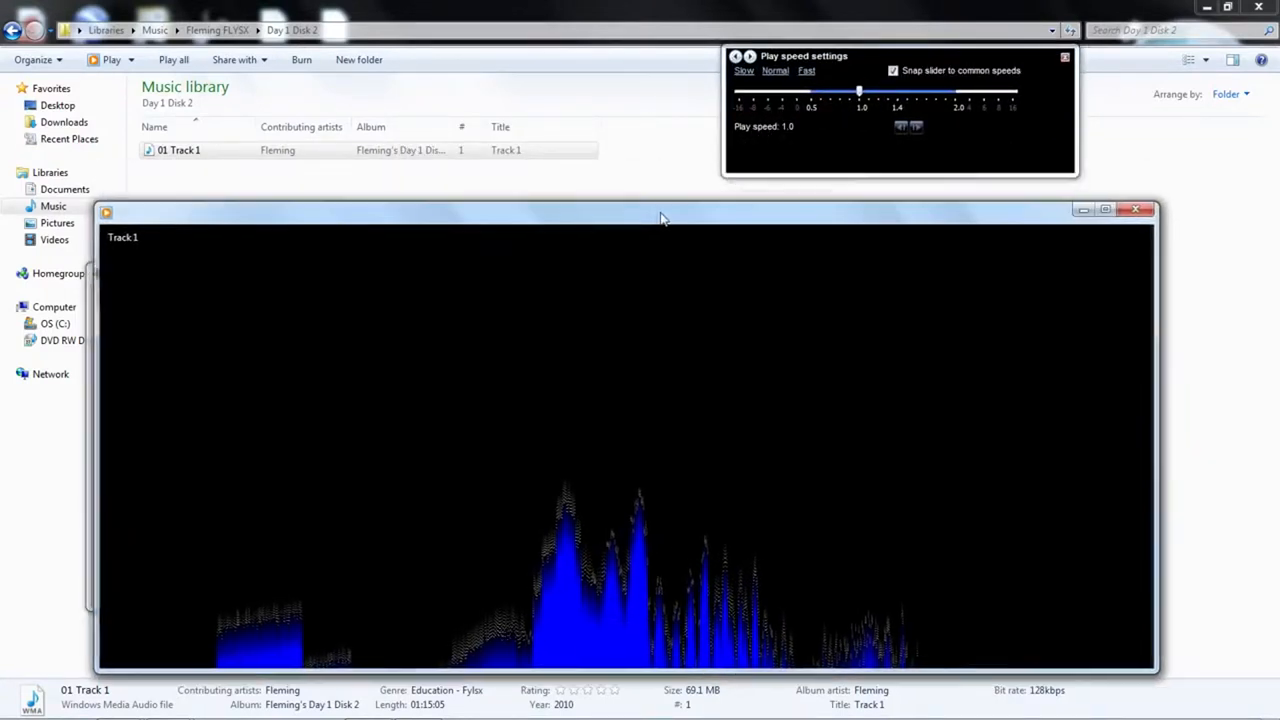
{"action": "mouse_move", "coordinate": [898, 62]}
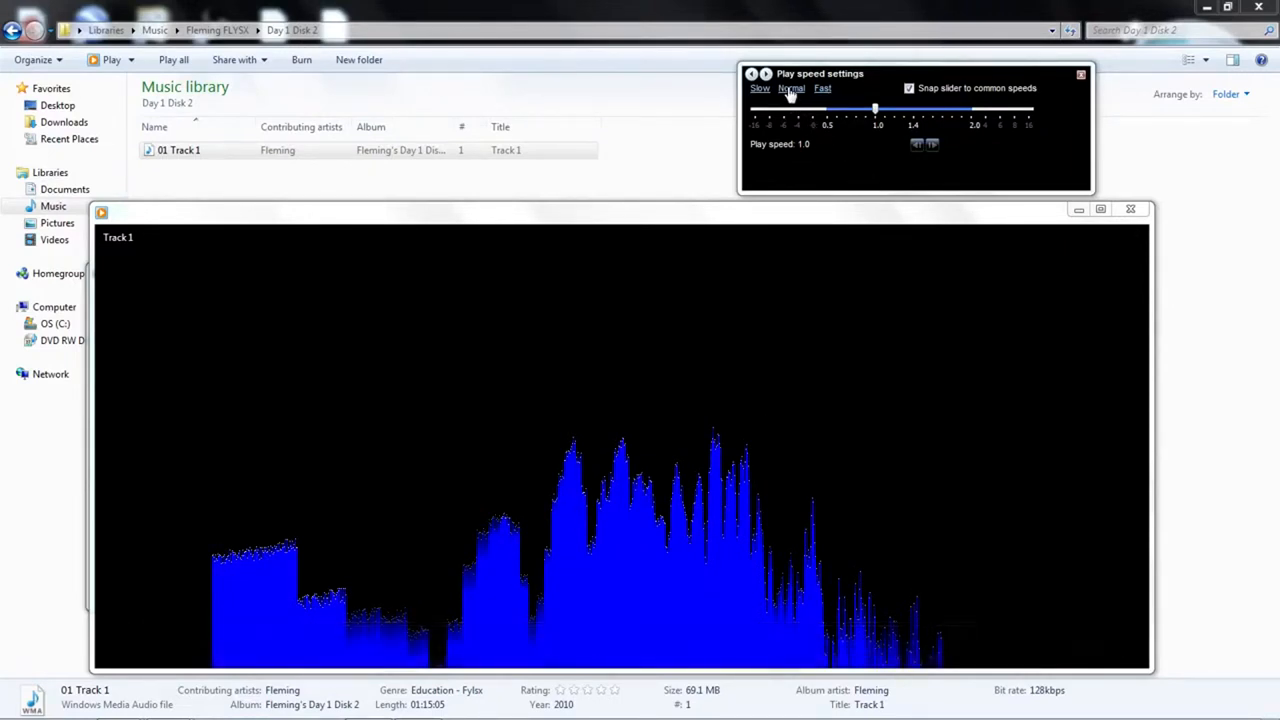
{"action": "mouse_move", "coordinate": [878, 136]}
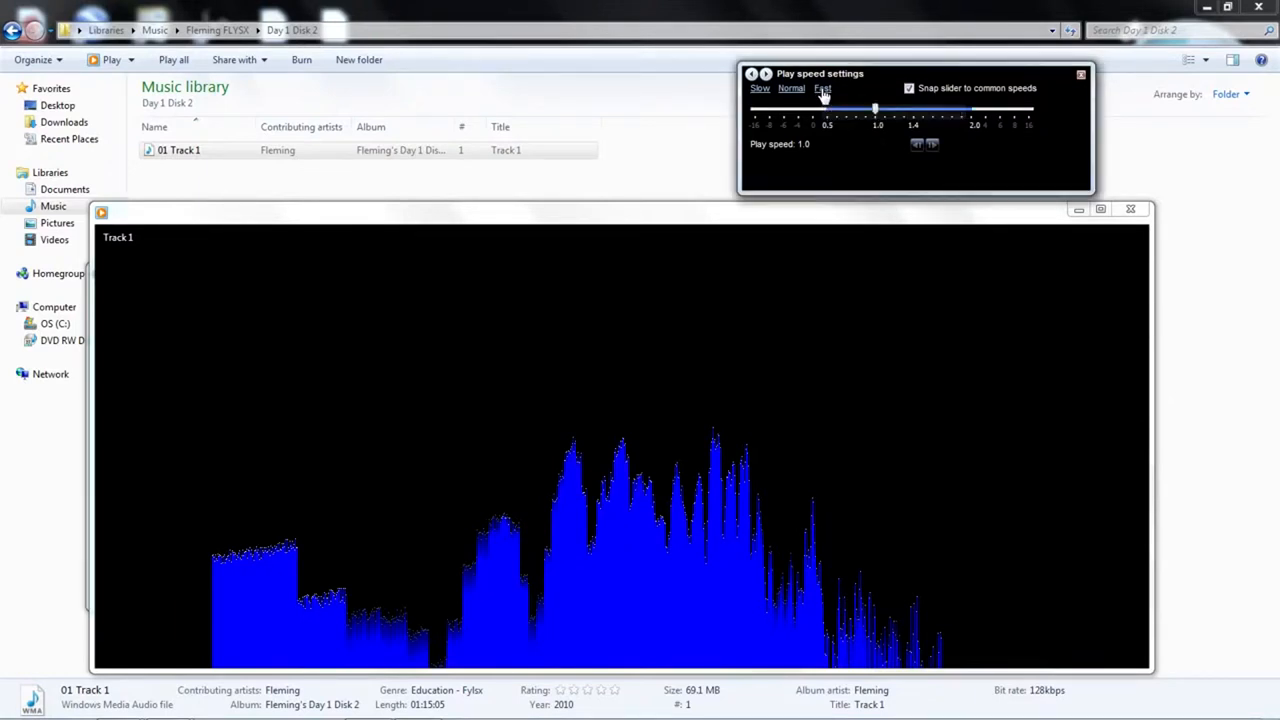
Raise Track 1's play speed from 1.0 to 1.4 with the slider.
{"action": "left_click_drag", "start_coordinate": [876, 108], "coordinate": [912, 108]}
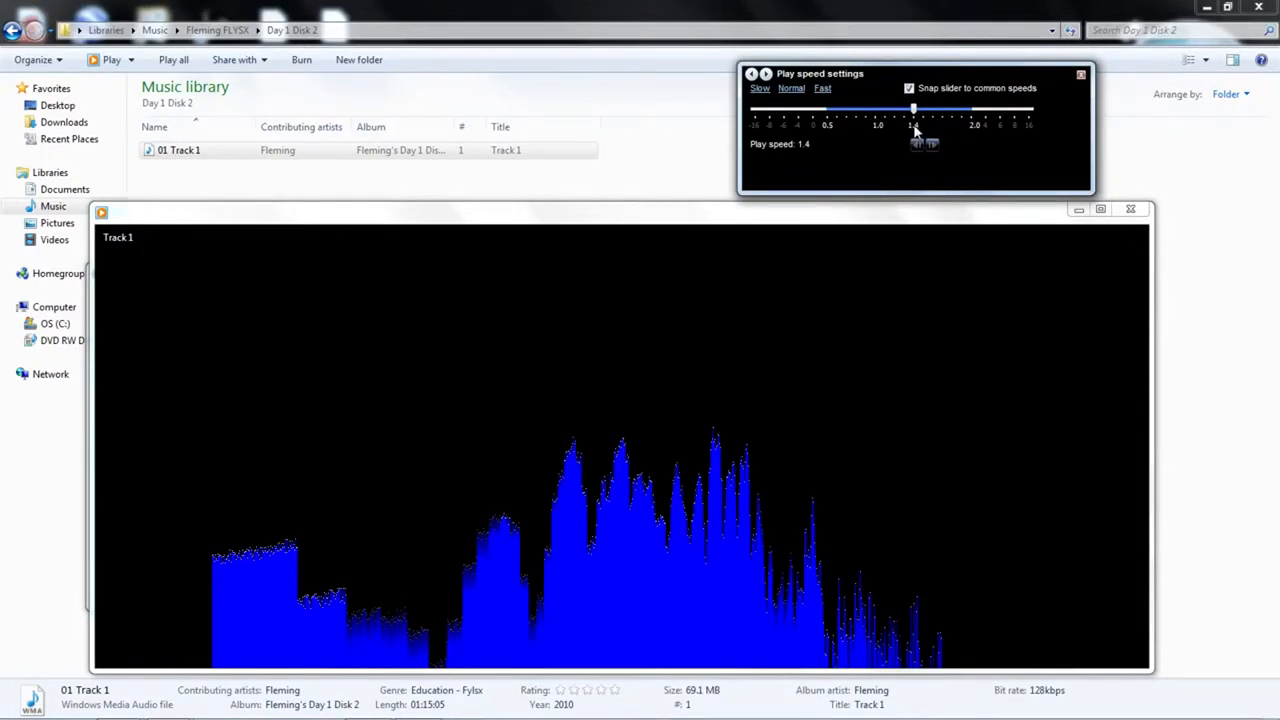
{"action": "mouse_move", "coordinate": [850, 224]}
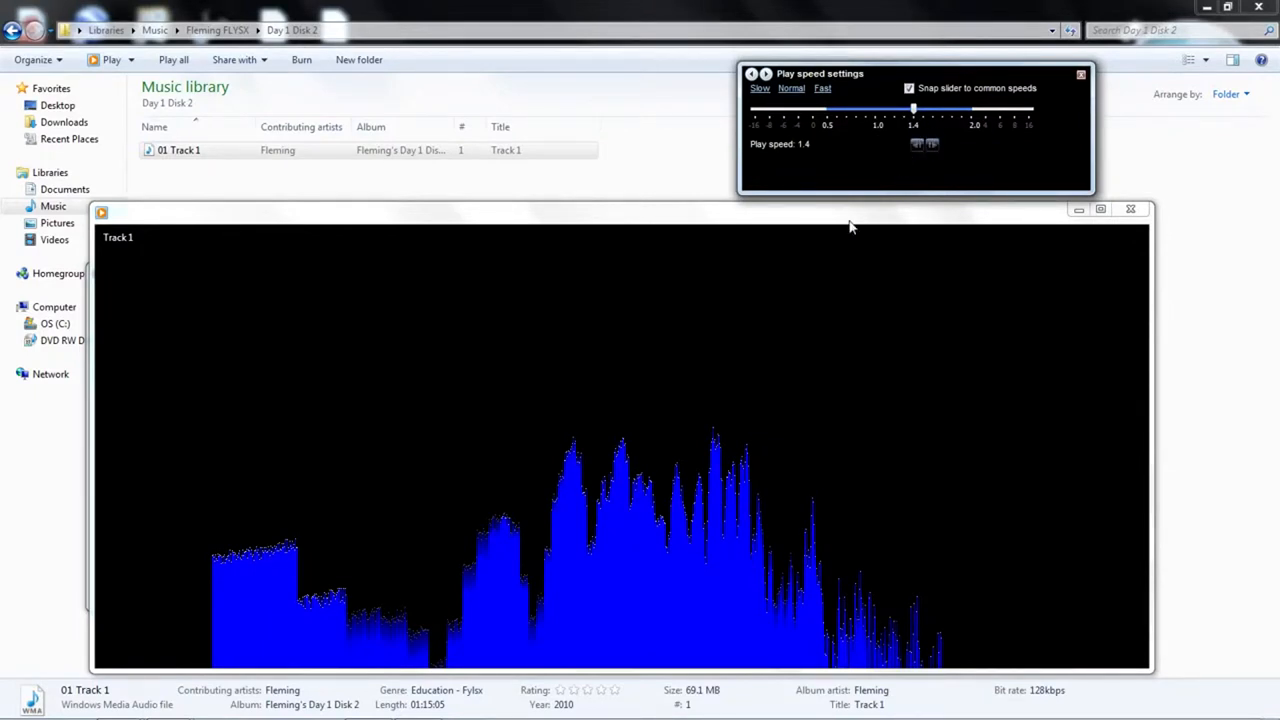
{"action": "mouse_move", "coordinate": [688, 496]}
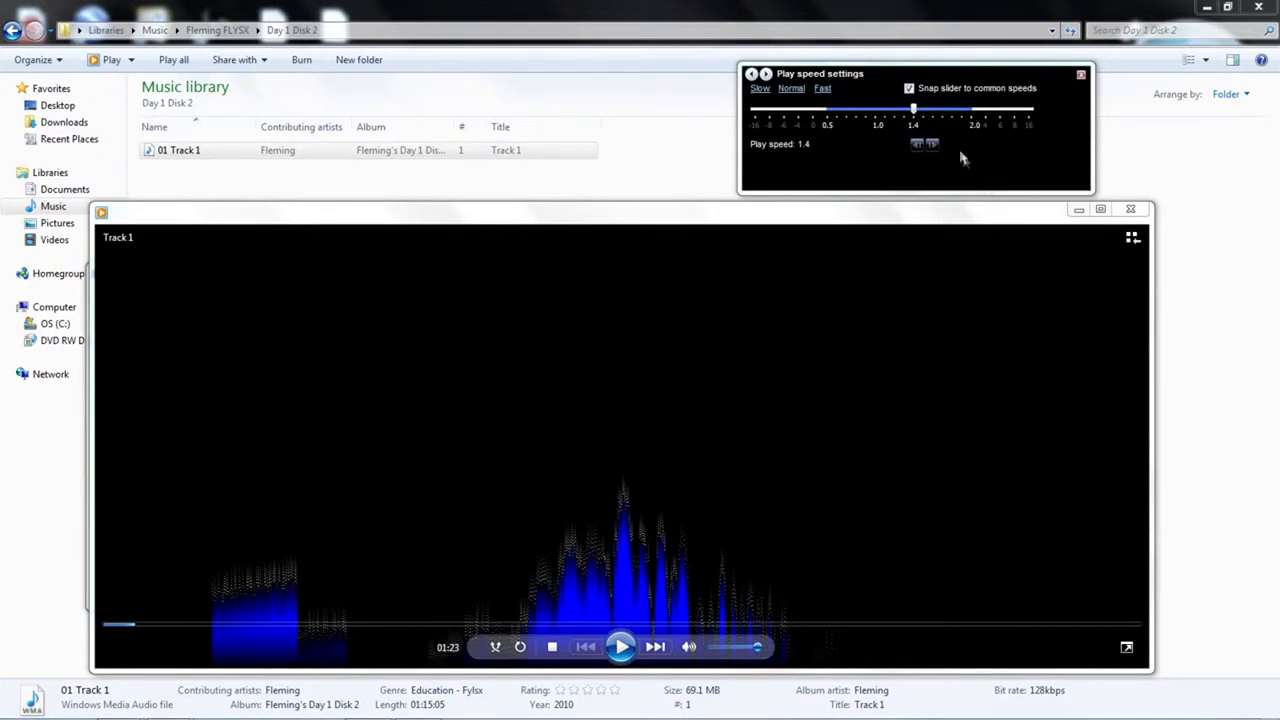
Raise the play speed to 1.7, then pause the lecture at 01:37.
{"action": "left_click_drag", "start_coordinate": [912, 108], "coordinate": [944, 108]}
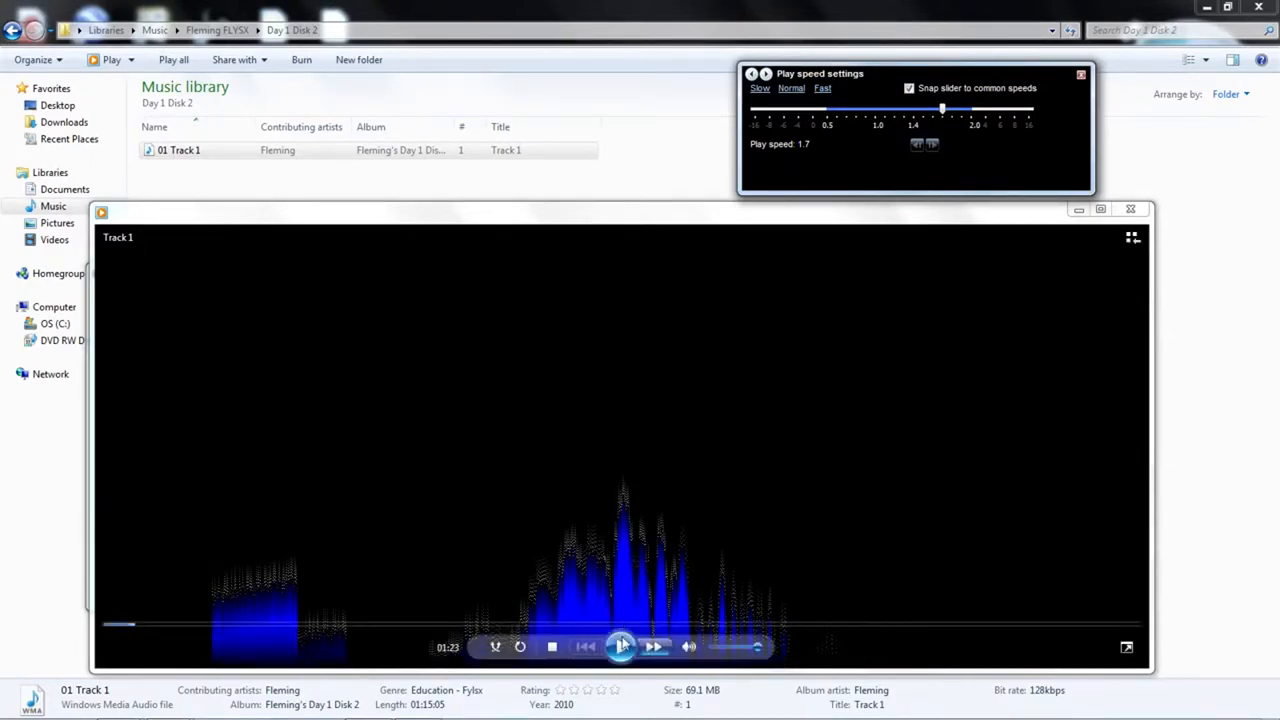
{"action": "mouse_move", "coordinate": [620, 646]}
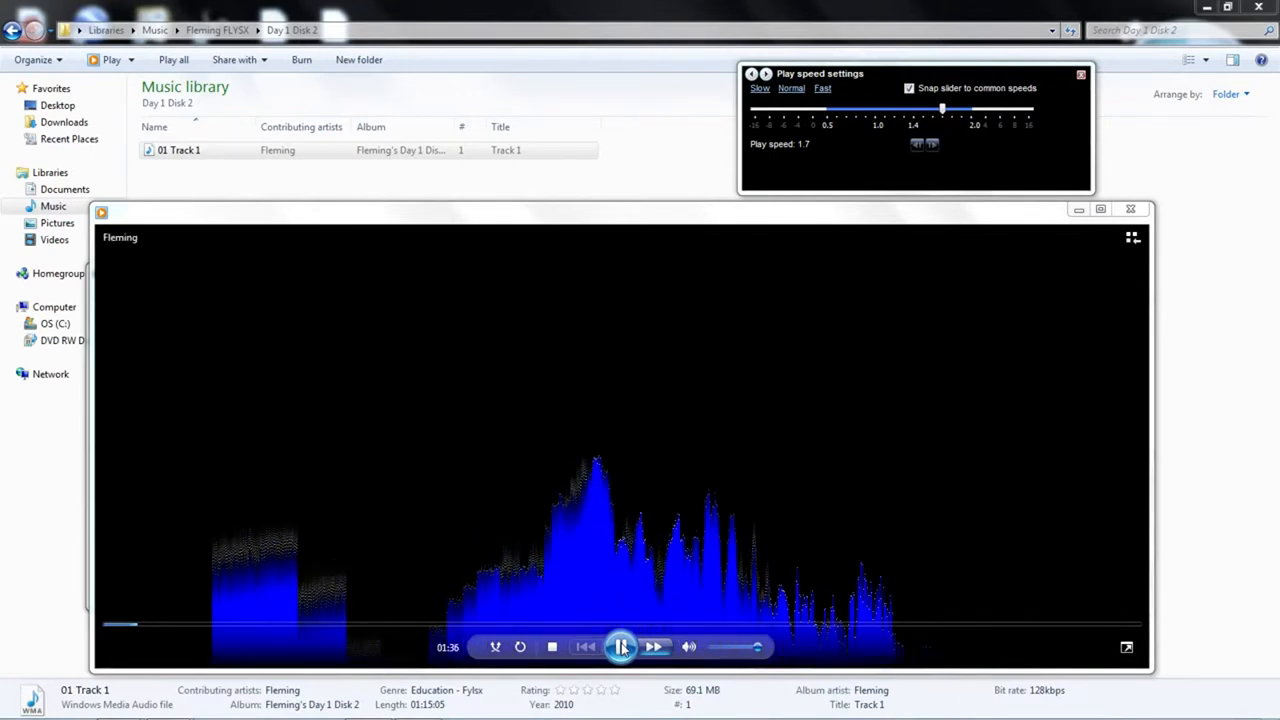
{"action": "left_click", "coordinate": [620, 646]}
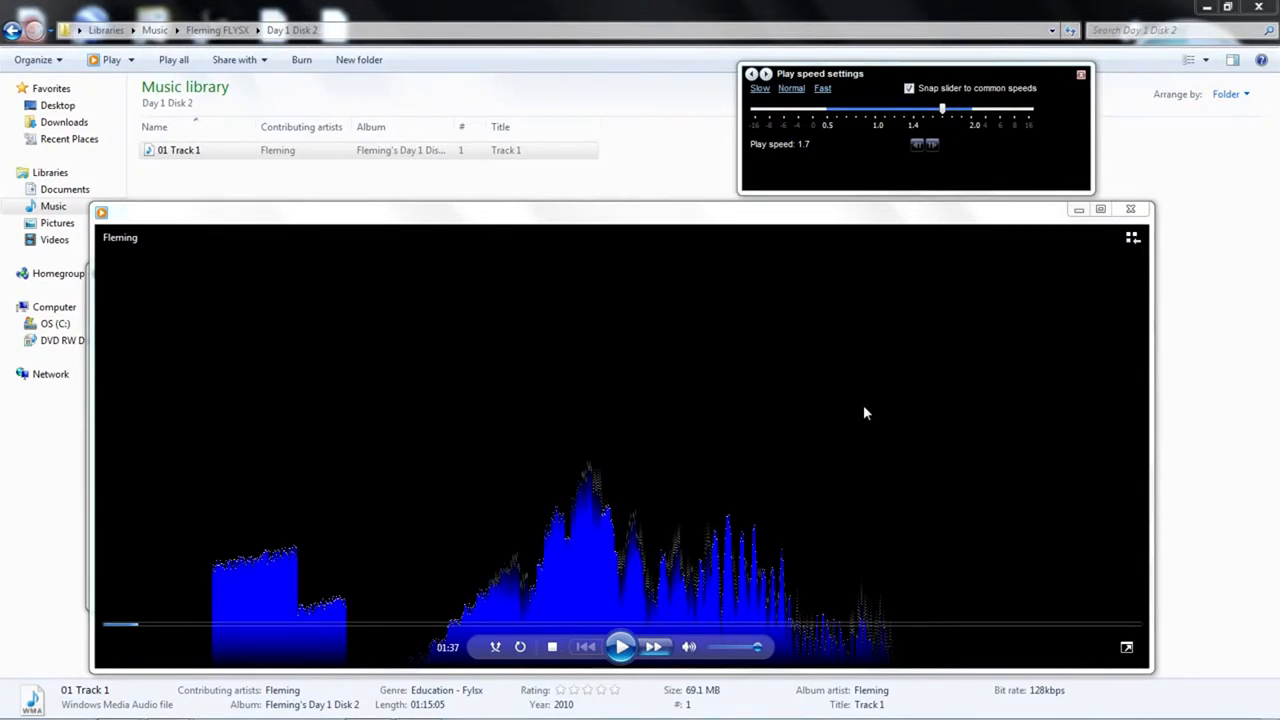
{"action": "mouse_move", "coordinate": [936, 248]}
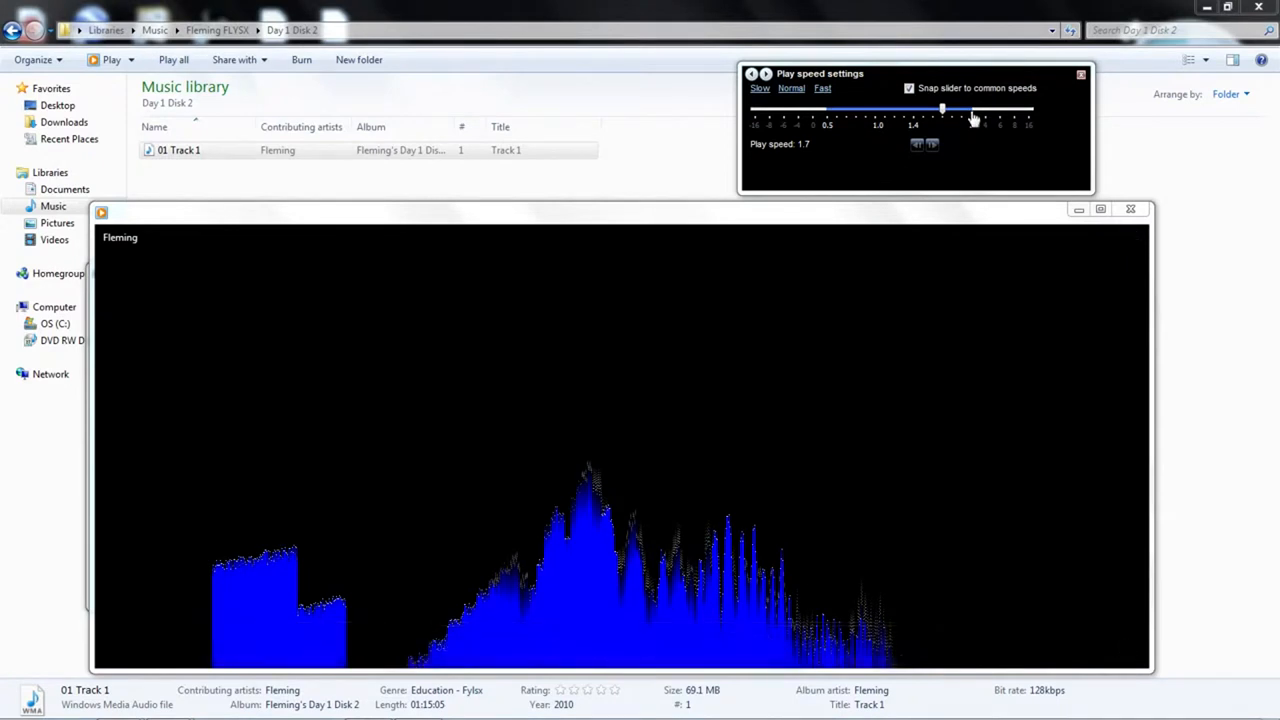
Raise the play speed to 2.0, then ease it back to 1.8.
{"action": "left_click_drag", "start_coordinate": [940, 108], "coordinate": [970, 108]}
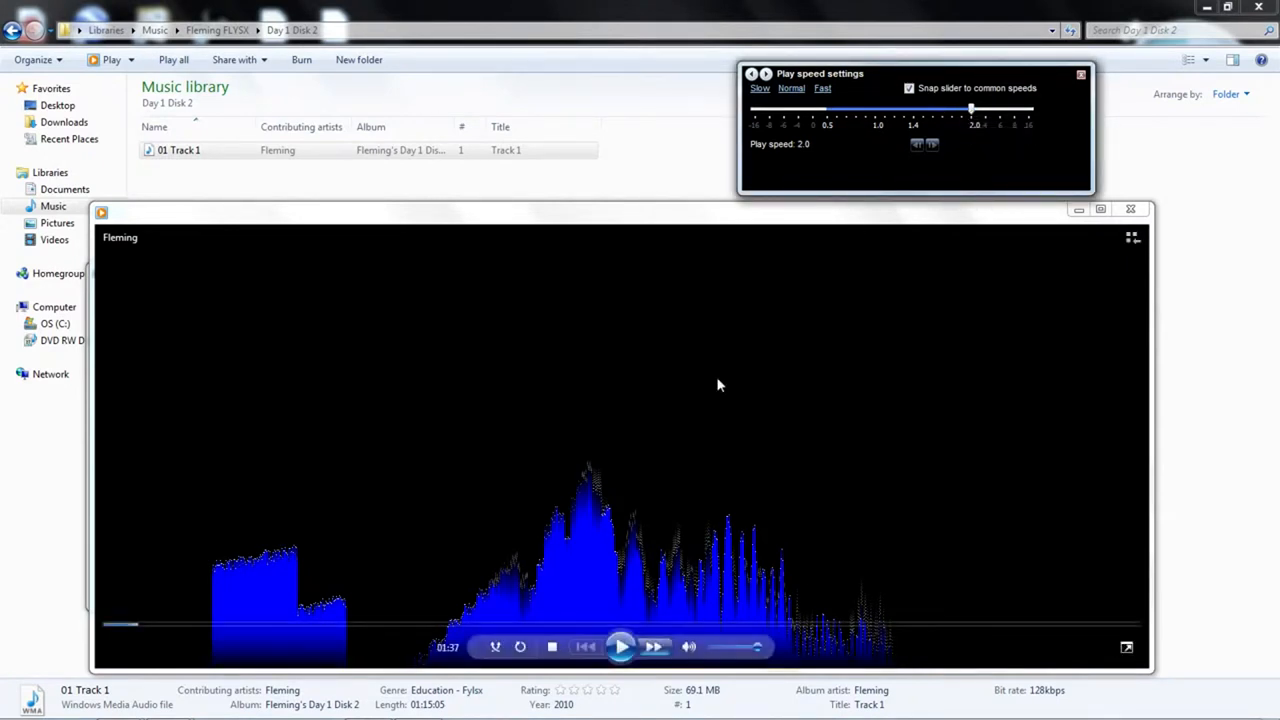
{"action": "mouse_move", "coordinate": [644, 512]}
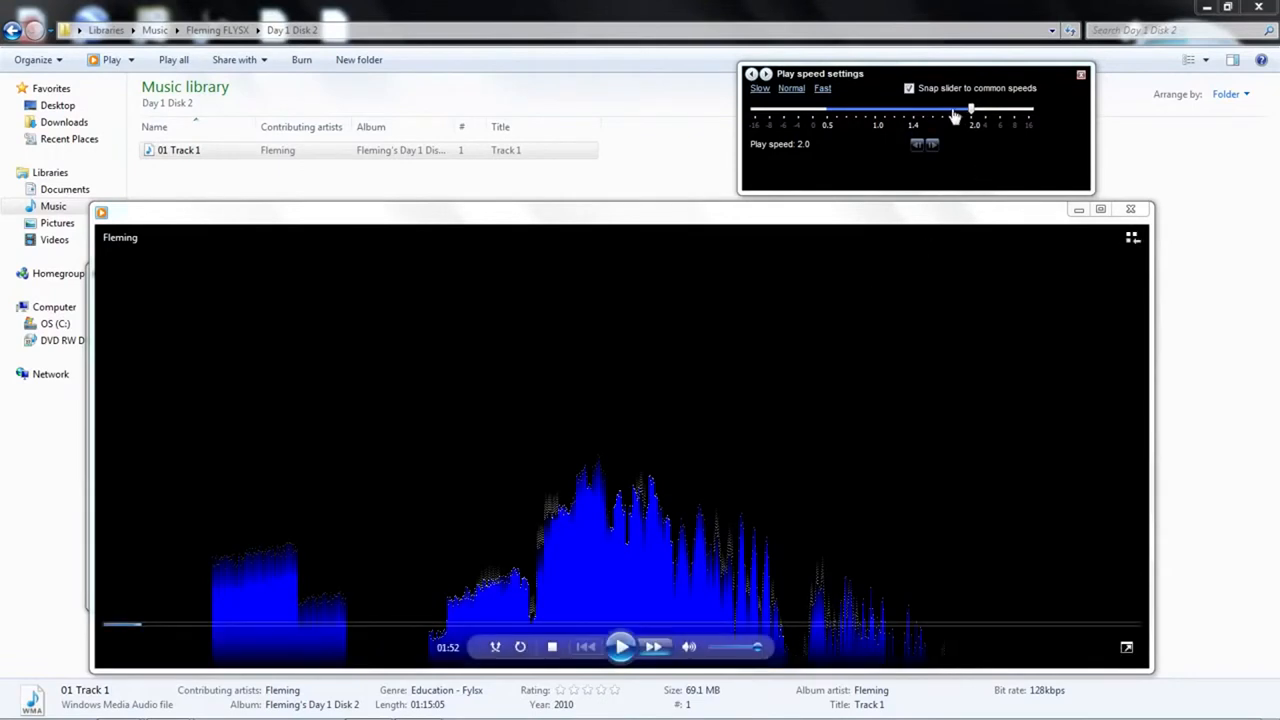
{"action": "left_click_drag", "start_coordinate": [972, 110], "coordinate": [950, 110]}
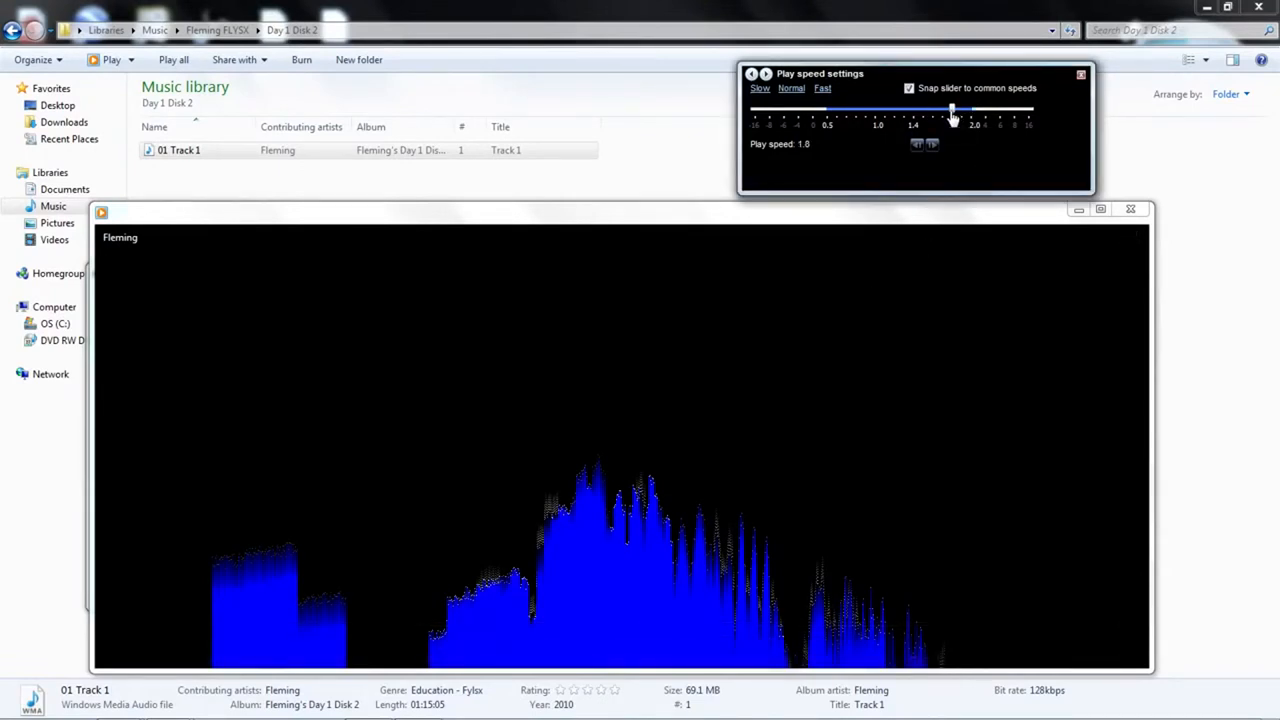